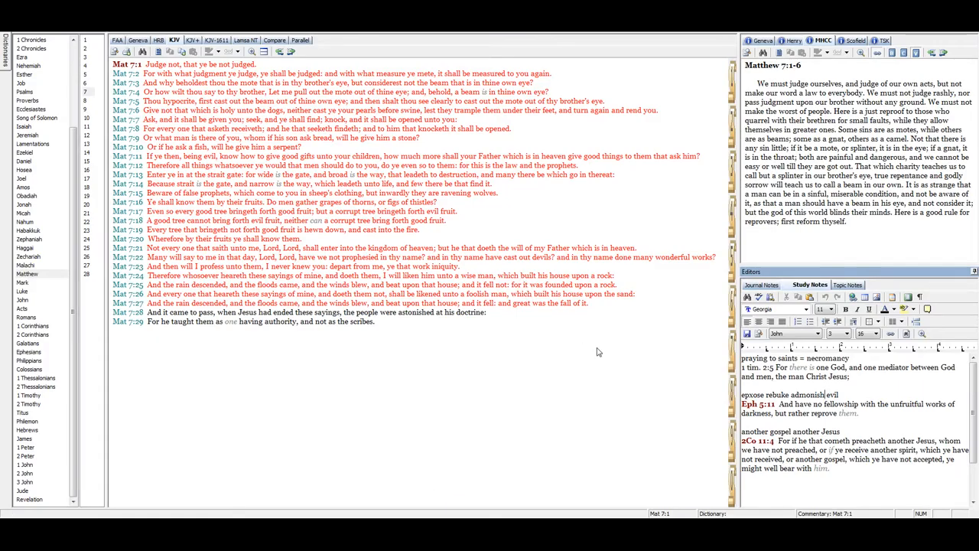
mouse_move(606, 456)
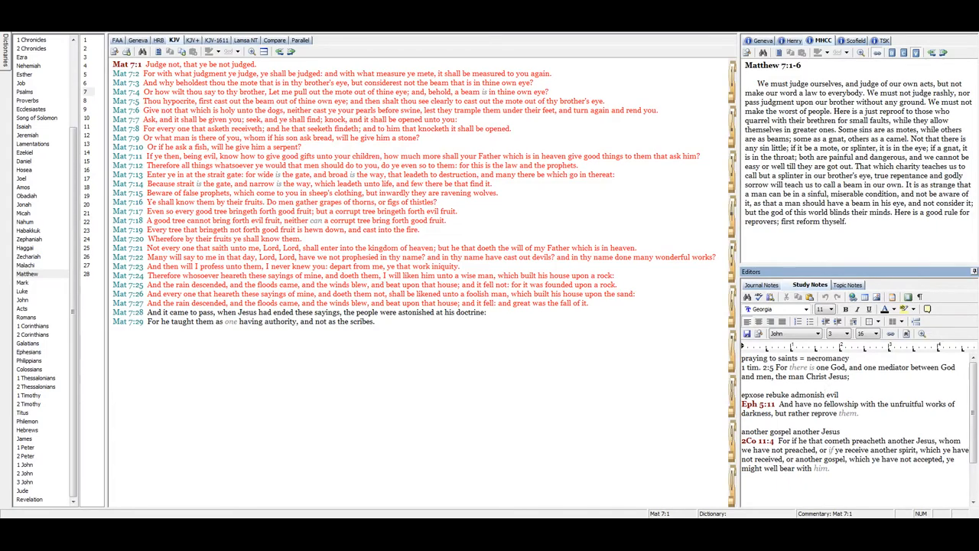
left_click(823, 395)
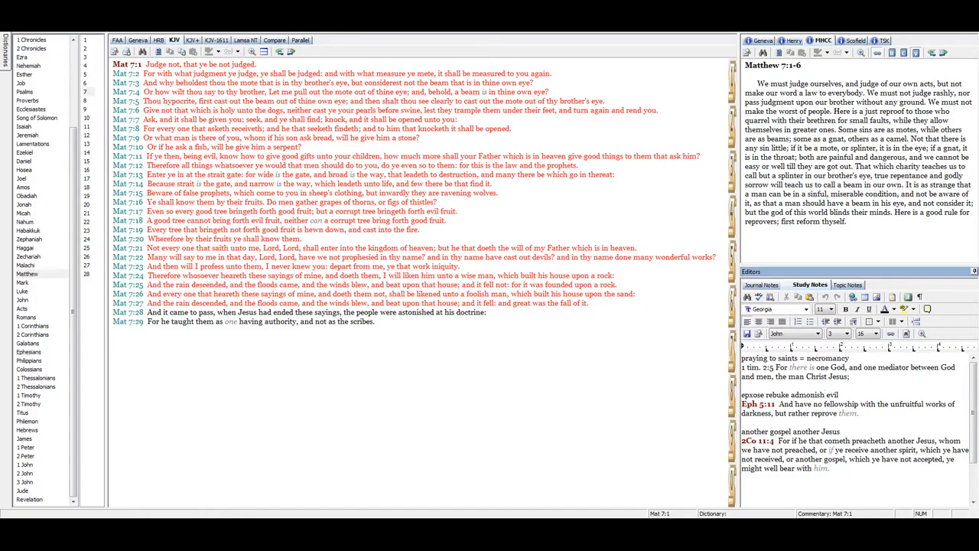
left_click(829, 395)
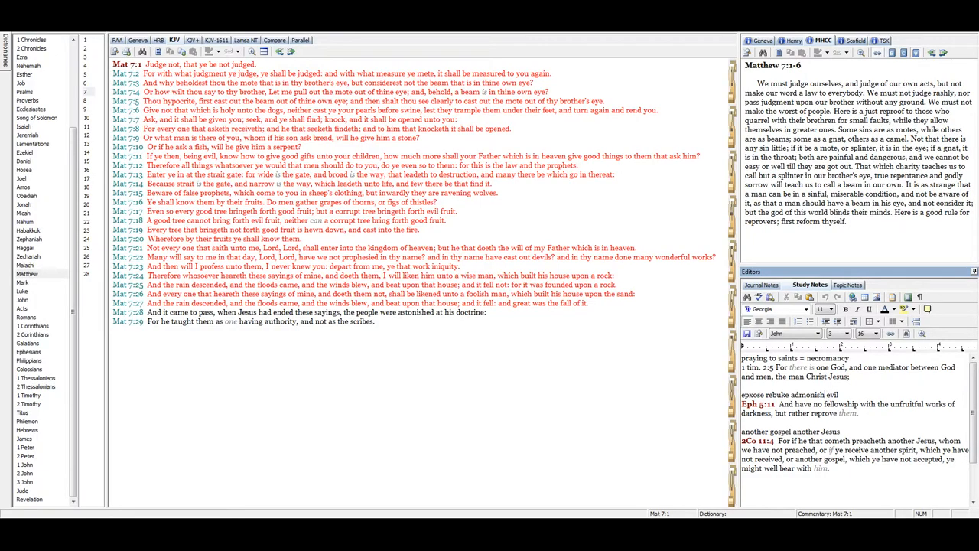